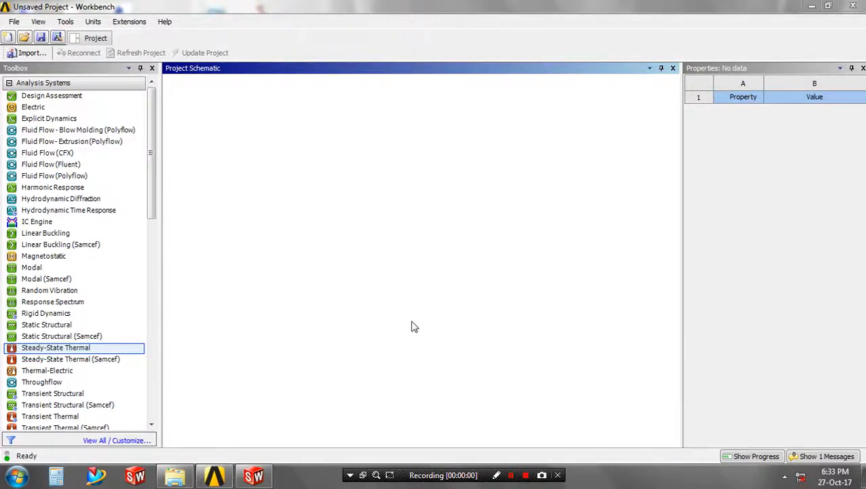
{"action": "mouse_move", "coordinate": [71, 358]}
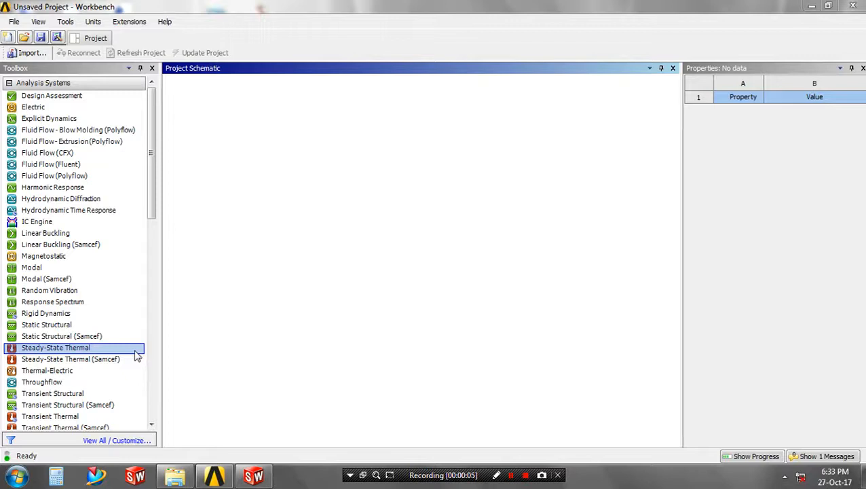
Place a Steady-State Thermal analysis system in the Workbench project schematic.
{"action": "double_click", "coordinate": [55, 347]}
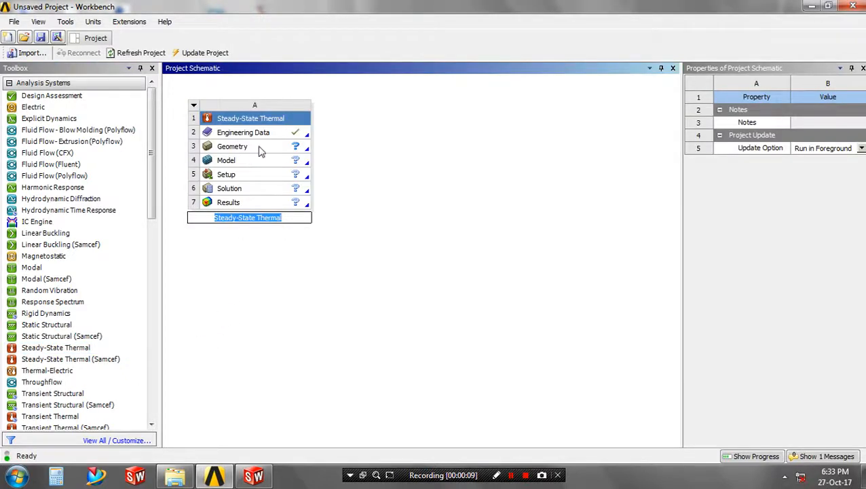
Add Polyethylene from the General Materials library to Engineering Data alongside Structural Steel.
{"action": "double_click", "coordinate": [243, 120]}
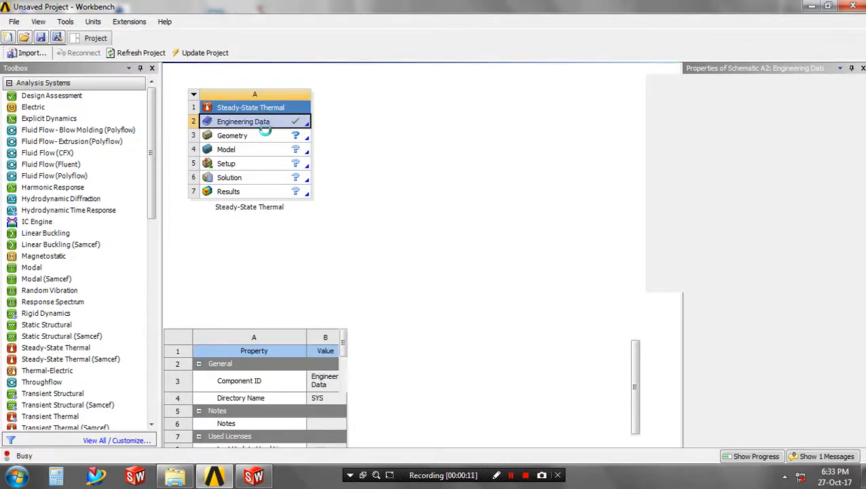
{"action": "double_click", "coordinate": [243, 121]}
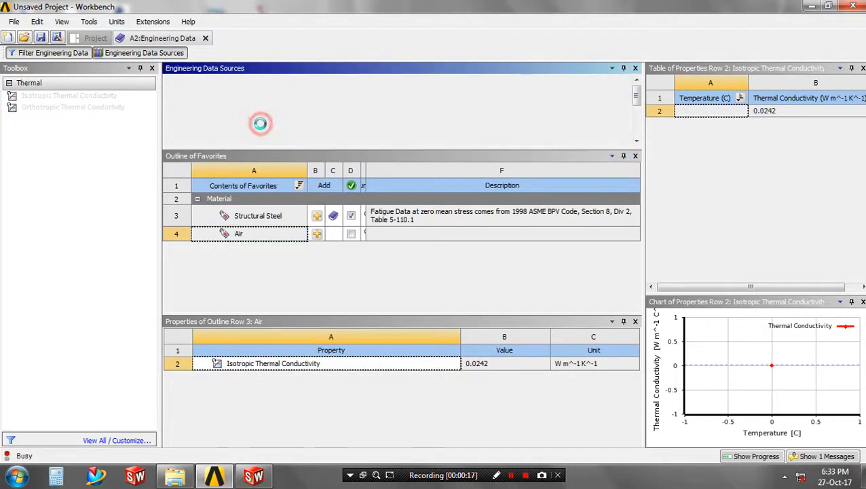
{"action": "left_click", "coordinate": [235, 124]}
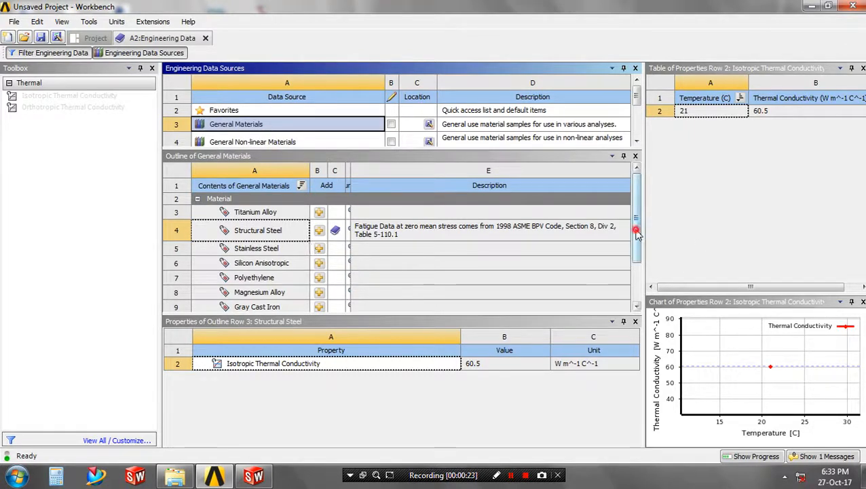
{"action": "scroll", "scroll_direction": "down", "scroll_amount": 3}
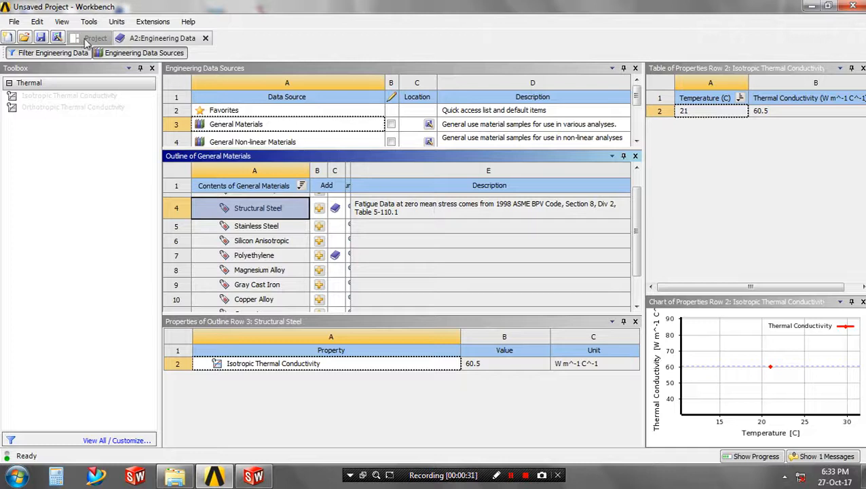
Pick tea cup.STEP as the geometry file to import.
{"action": "left_click", "coordinate": [95, 37]}
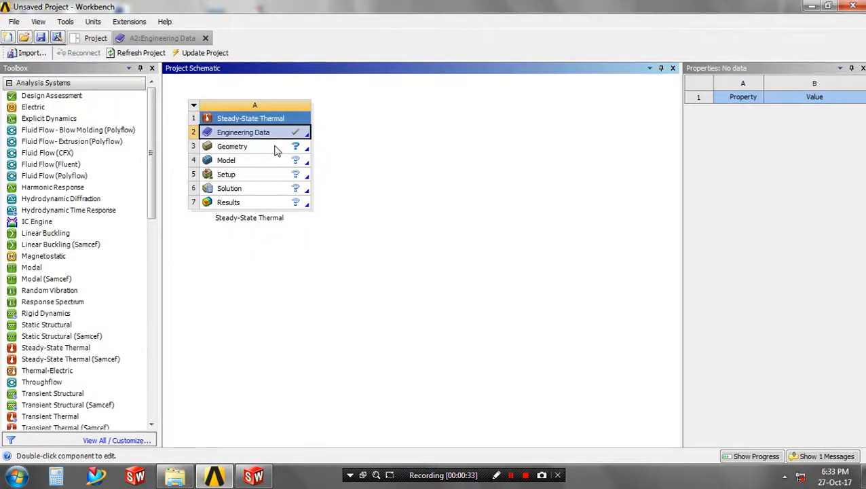
{"action": "right_click", "coordinate": [232, 146]}
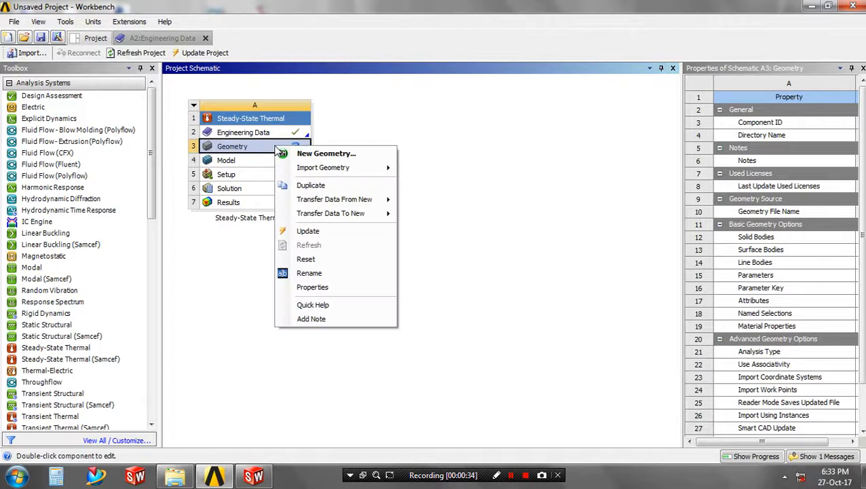
{"action": "mouse_move", "coordinate": [323, 167]}
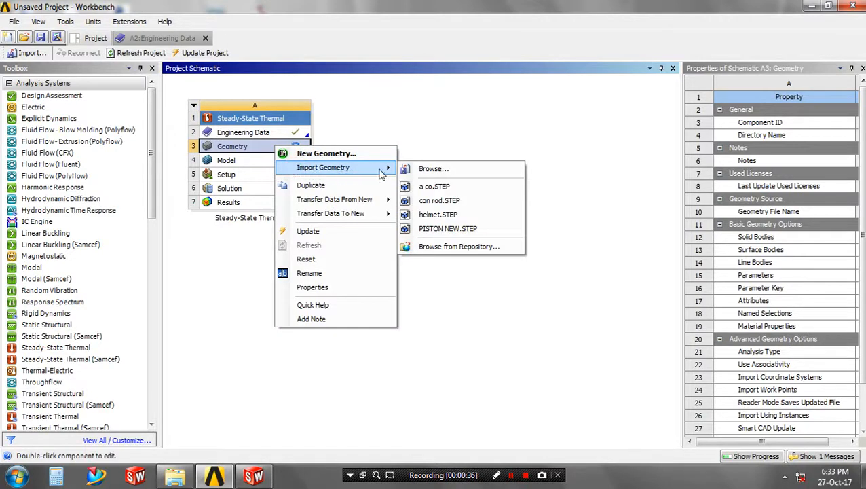
{"action": "mouse_move", "coordinate": [433, 168]}
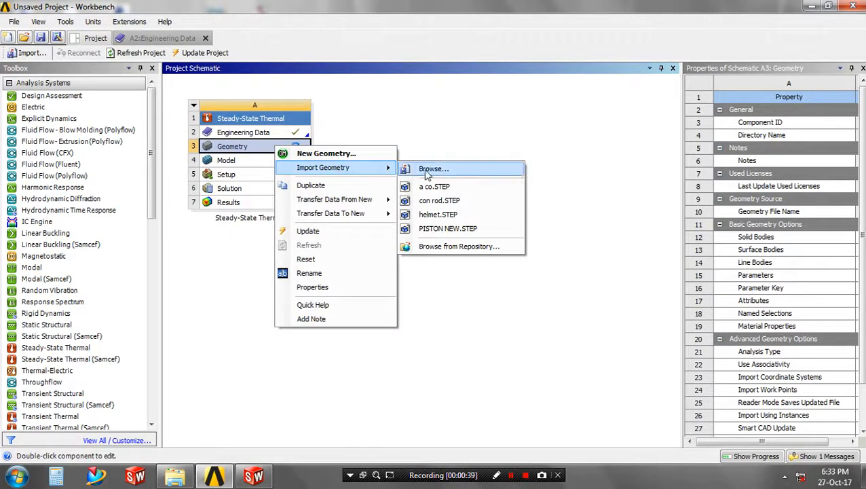
{"action": "left_click", "coordinate": [434, 168]}
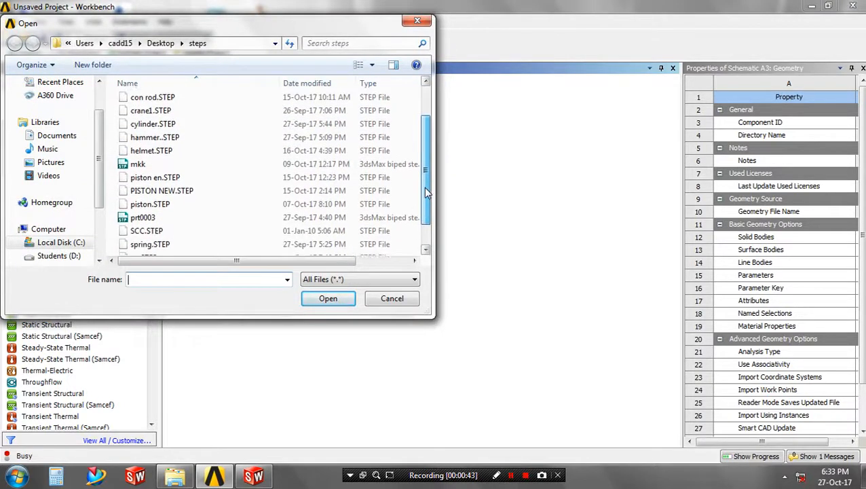
{"action": "left_click", "coordinate": [151, 248]}
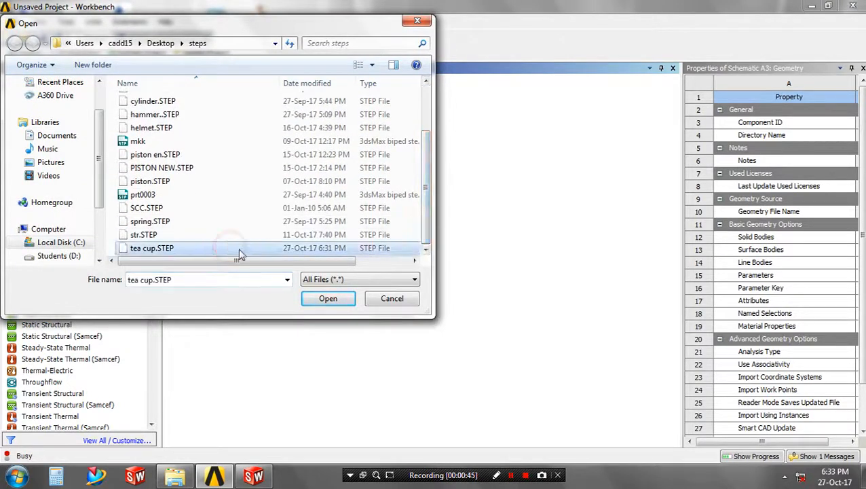
Import tea cup.STEP, open the model in Mechanical, and orbit the cup.
{"action": "left_click", "coordinate": [328, 298]}
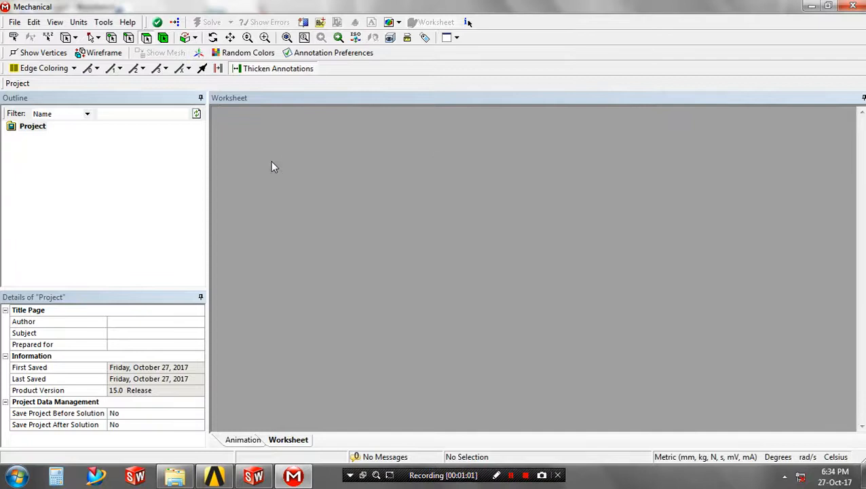
{"action": "left_click", "coordinate": [48, 136]}
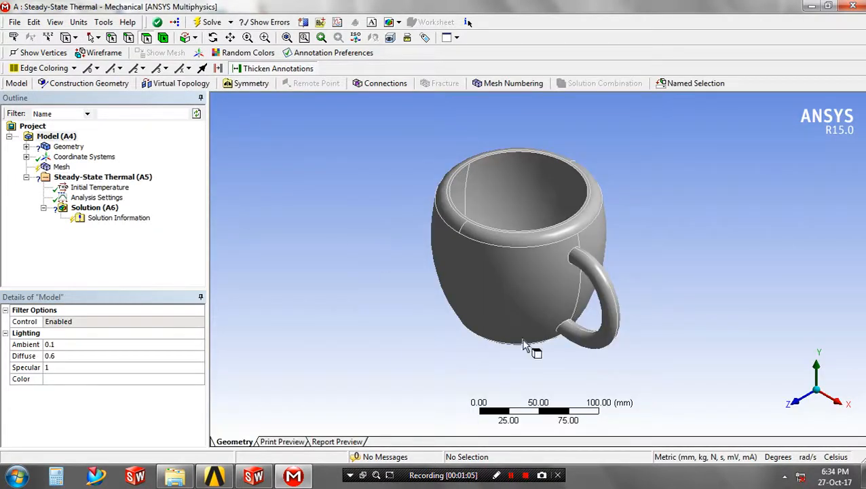
{"action": "left_click_drag", "start_coordinate": [526, 346], "coordinate": [491, 298]}
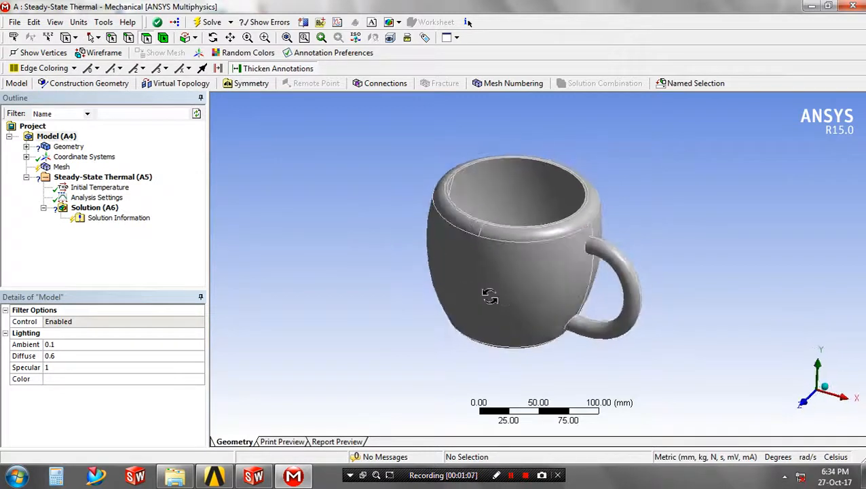
{"action": "left_click_drag", "start_coordinate": [491, 297], "coordinate": [536, 272]}
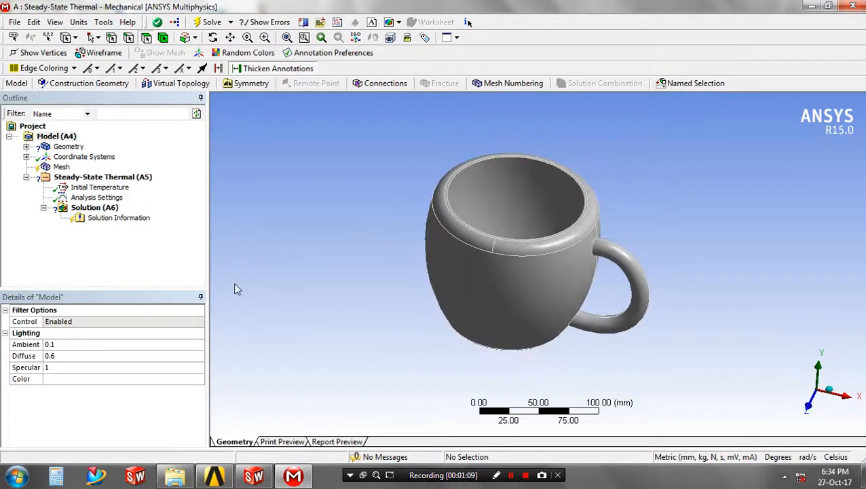
Assign Polyethylene as the material of the tea cup body.
{"action": "left_click", "coordinate": [26, 147]}
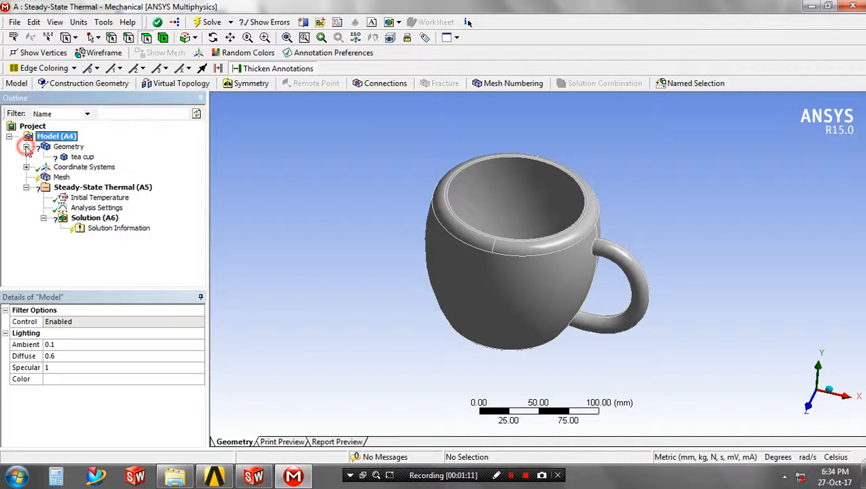
{"action": "left_click", "coordinate": [83, 157]}
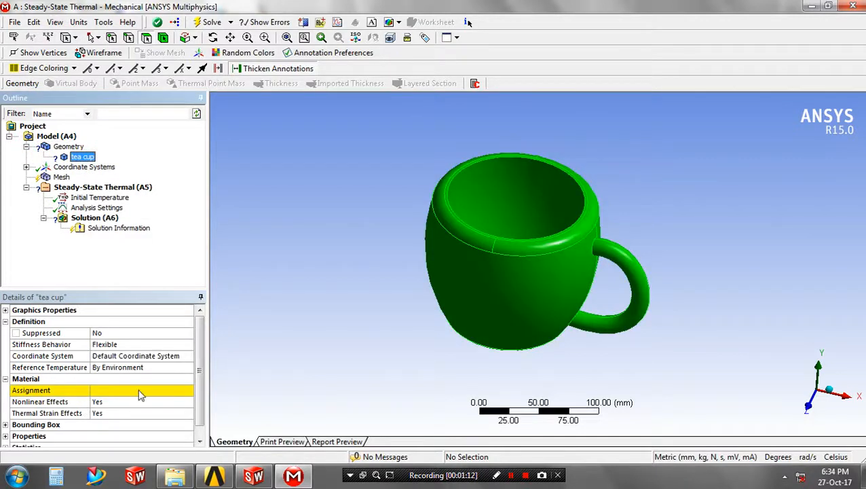
{"action": "left_click", "coordinate": [190, 390]}
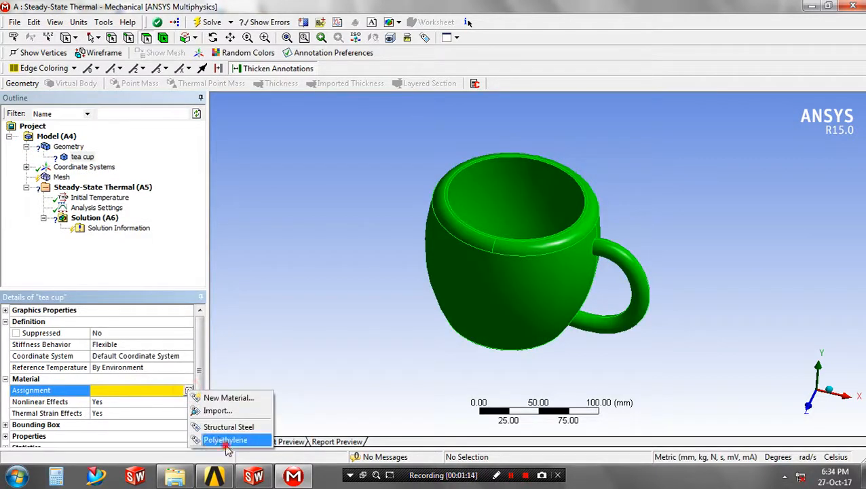
{"action": "left_click", "coordinate": [225, 439]}
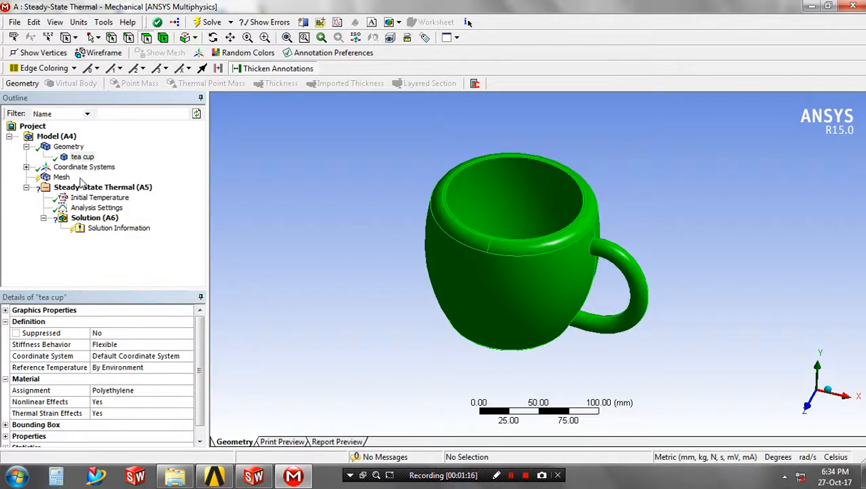
Generate the tetrahedral mesh on the tea cup.
{"action": "left_click", "coordinate": [62, 177]}
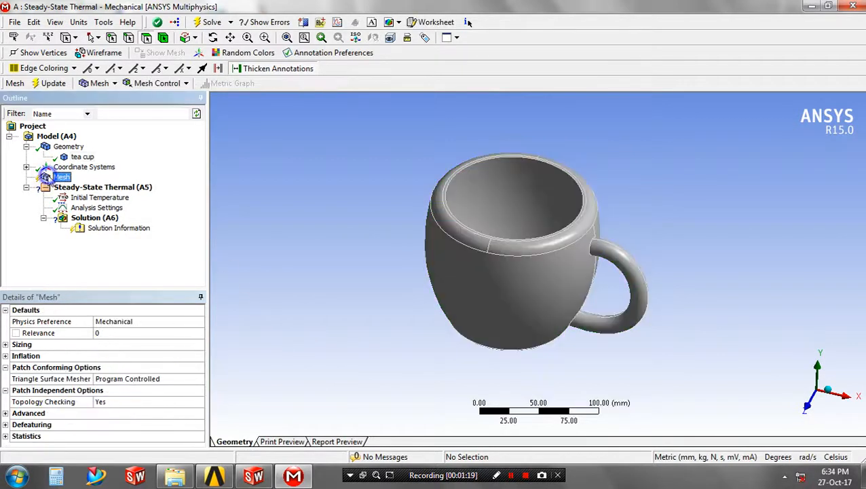
{"action": "right_click", "coordinate": [62, 176]}
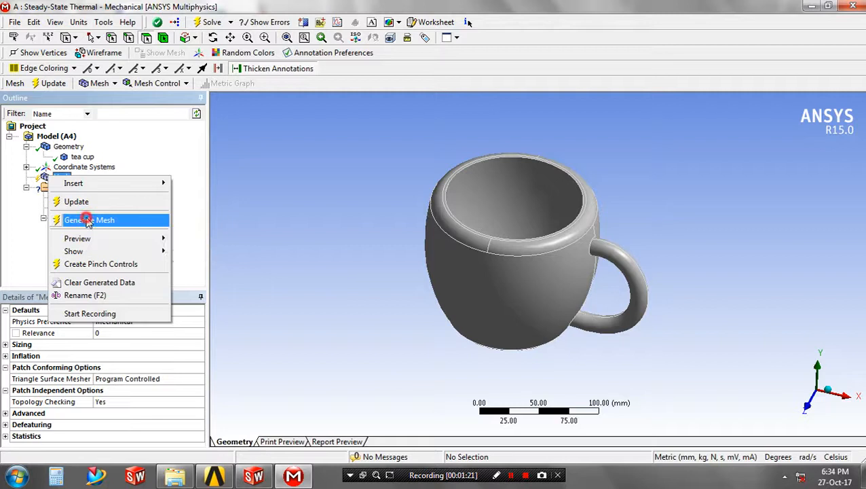
{"action": "left_click", "coordinate": [88, 219]}
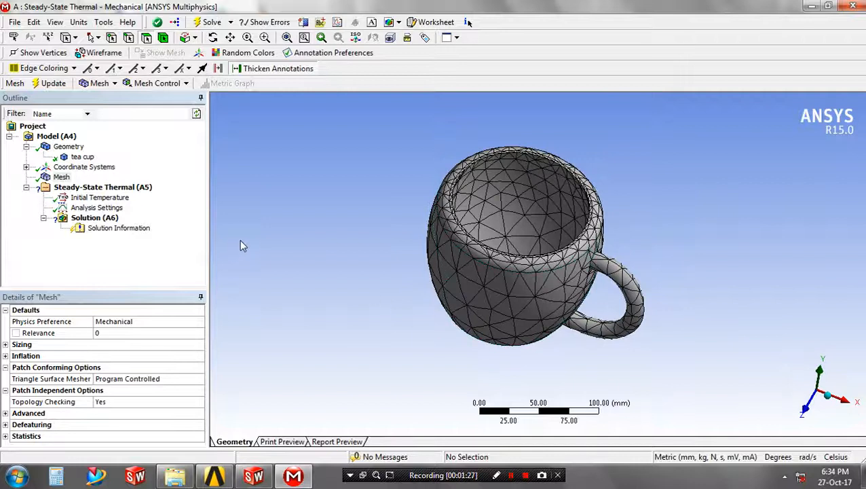
{"action": "left_click", "coordinate": [103, 186]}
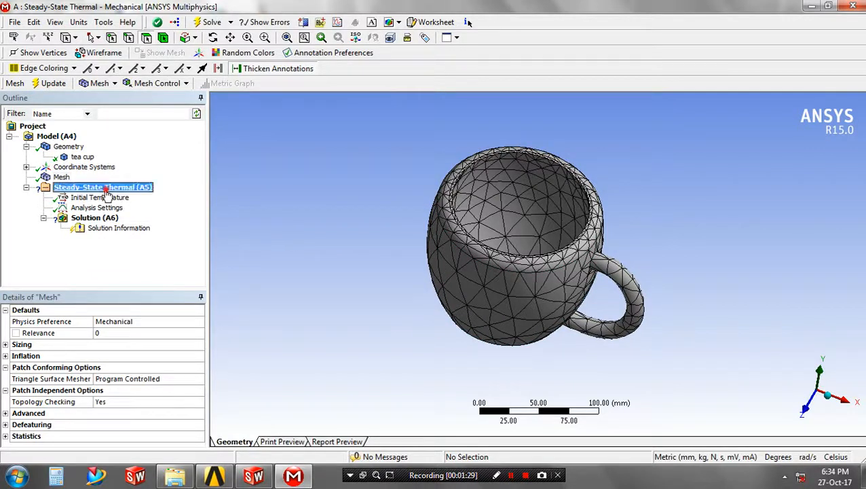
Apply a fixed temperature of 85 to the cup's three inside faces.
{"action": "left_click", "coordinate": [78, 187]}
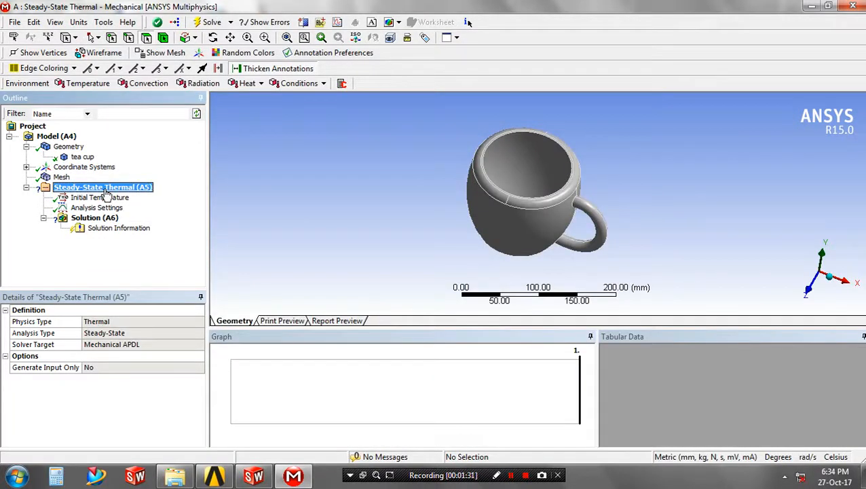
{"action": "left_click", "coordinate": [87, 83]}
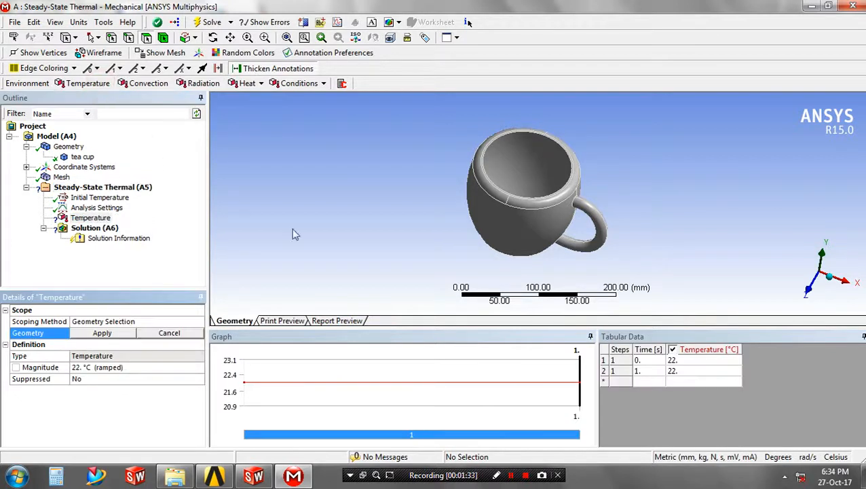
{"action": "left_click", "coordinate": [529, 197]}
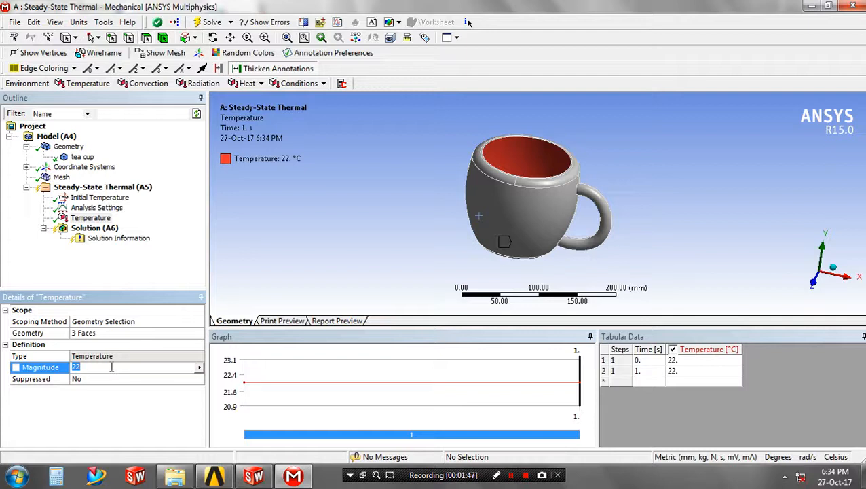
{"action": "type", "text": "85"}
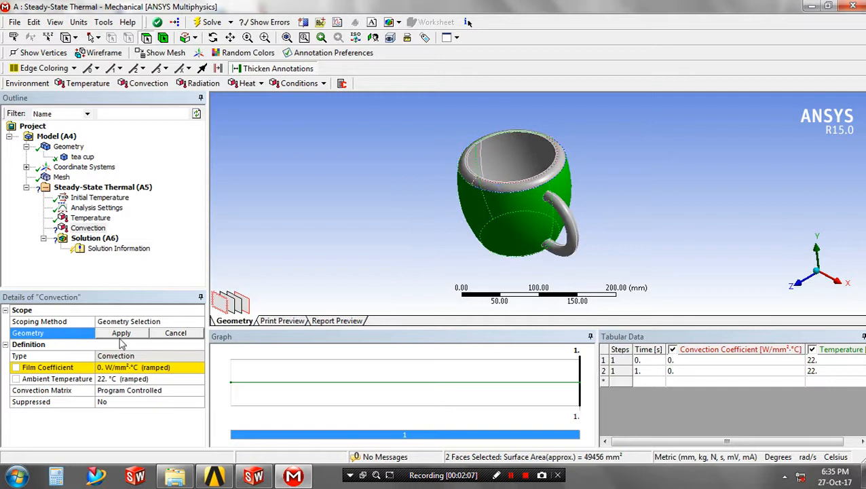
Assign the selected outer faces to the convection load.
{"action": "left_click", "coordinate": [121, 333]}
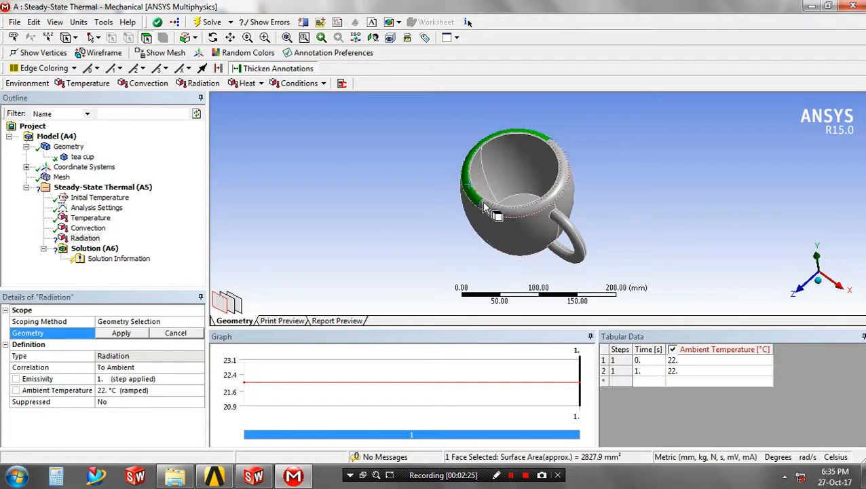
Apply radiation to four rim and handle faces with ambient temperature 23.
{"action": "left_click", "coordinate": [580, 241]}
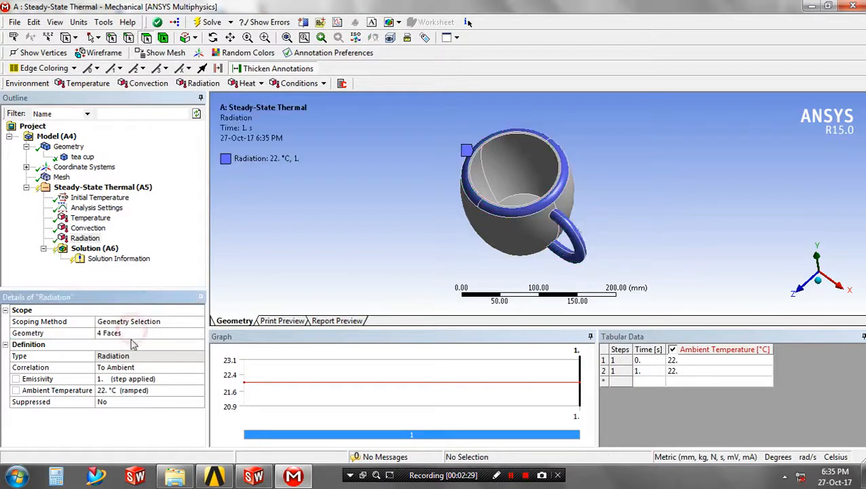
{"action": "left_click", "coordinate": [135, 355]}
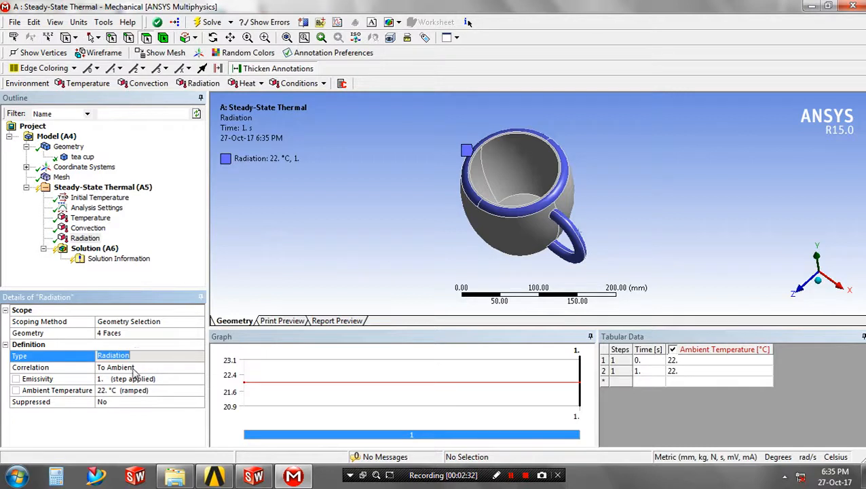
{"action": "left_click", "coordinate": [199, 367]}
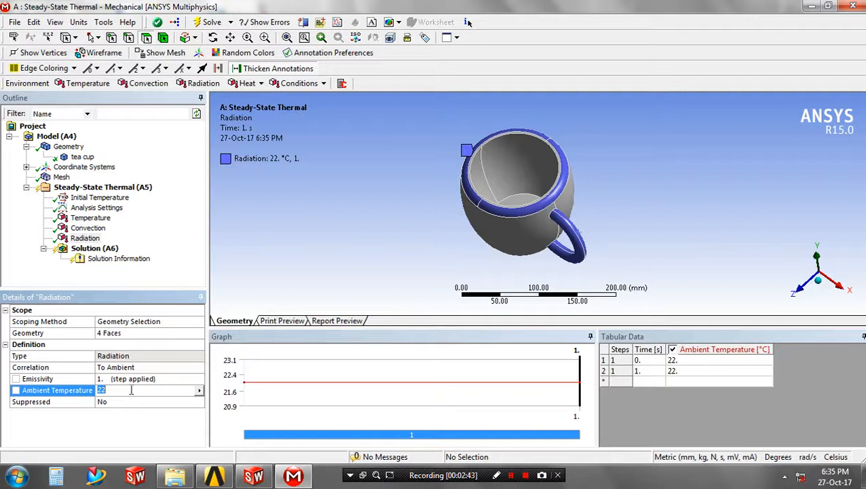
{"action": "type", "text": "23"}
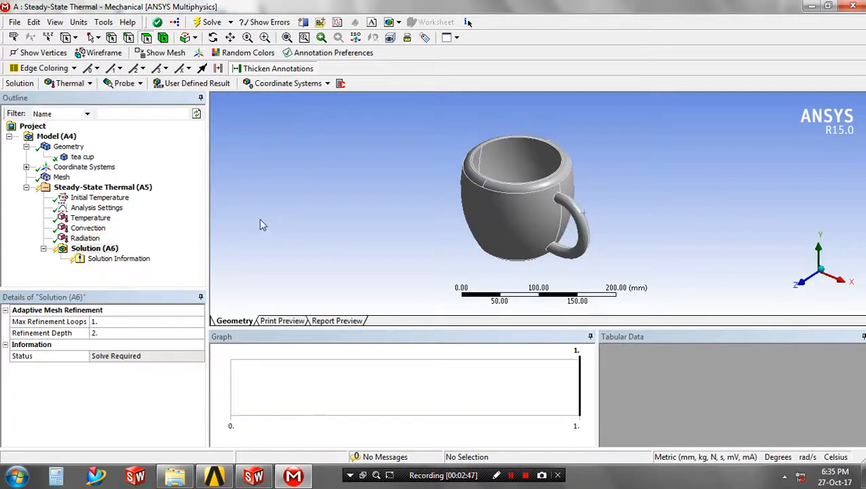
Insert Temperature and Total Heat Flux results, then solve the analysis.
{"action": "left_click", "coordinate": [70, 83]}
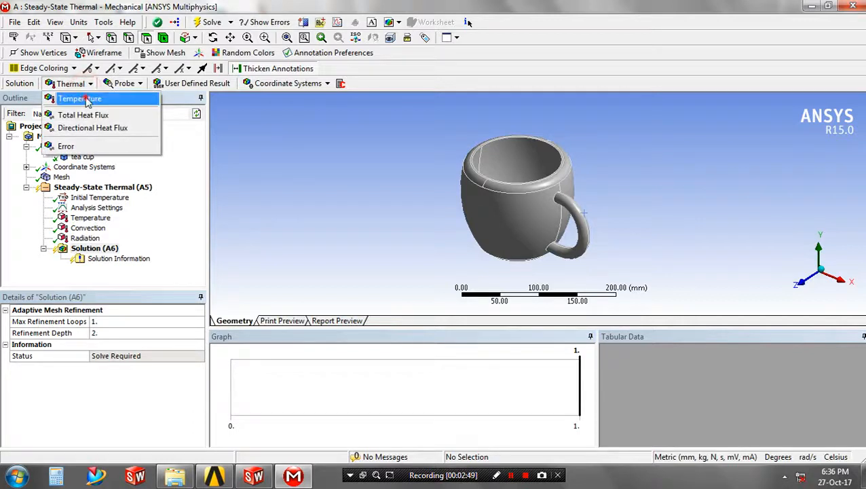
{"action": "left_click", "coordinate": [80, 98]}
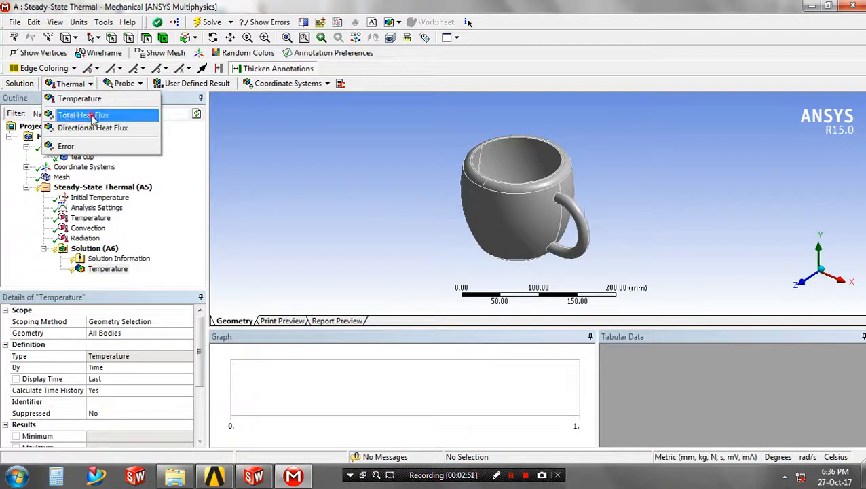
{"action": "left_click", "coordinate": [84, 115]}
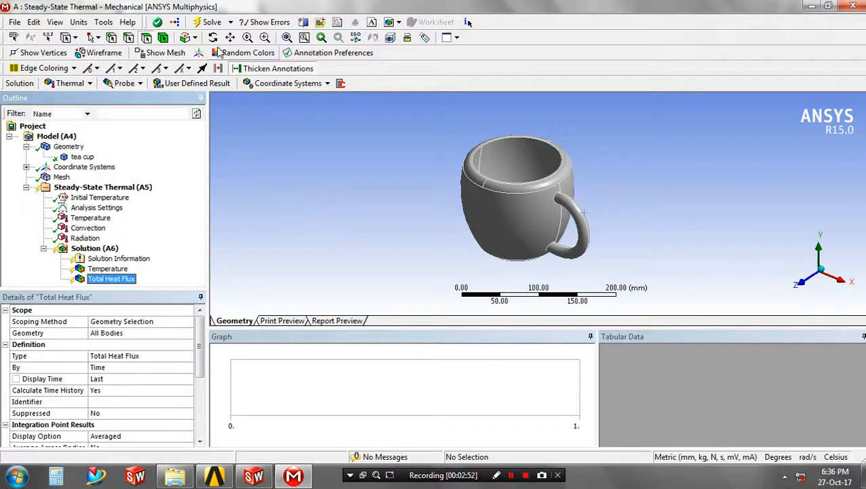
{"action": "left_click", "coordinate": [209, 22]}
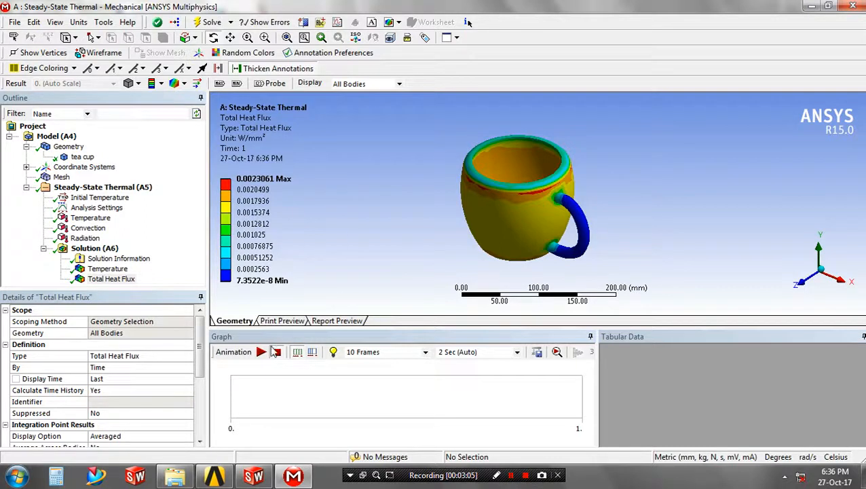
Play the Total Heat Flux animation, view the cup from below, then play the Temperature animation.
{"action": "left_click", "coordinate": [261, 352]}
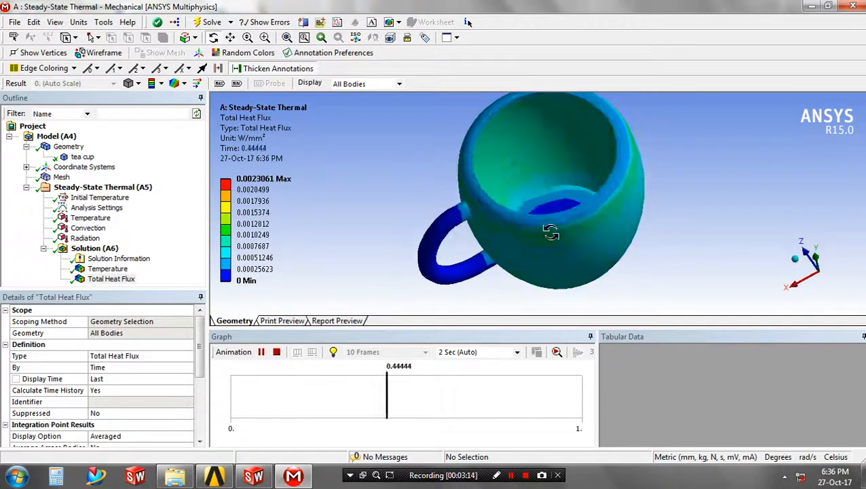
{"action": "left_click_drag", "start_coordinate": [550, 231], "coordinate": [570, 237]}
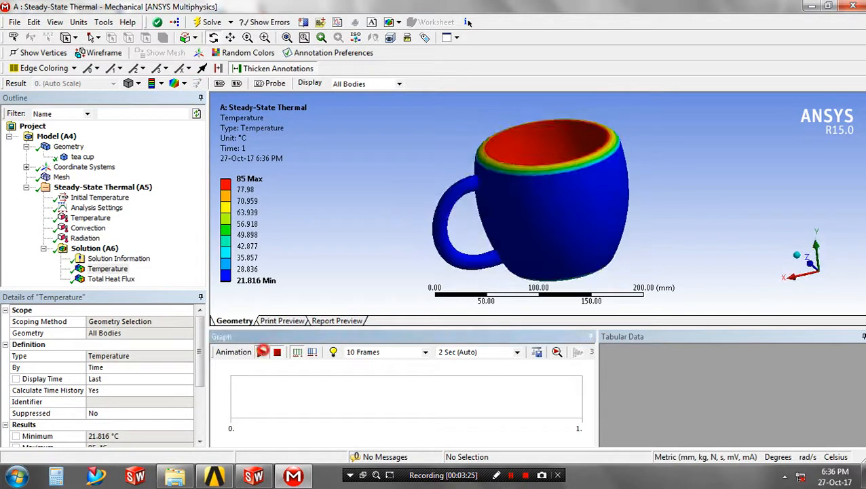
{"action": "left_click", "coordinate": [262, 351]}
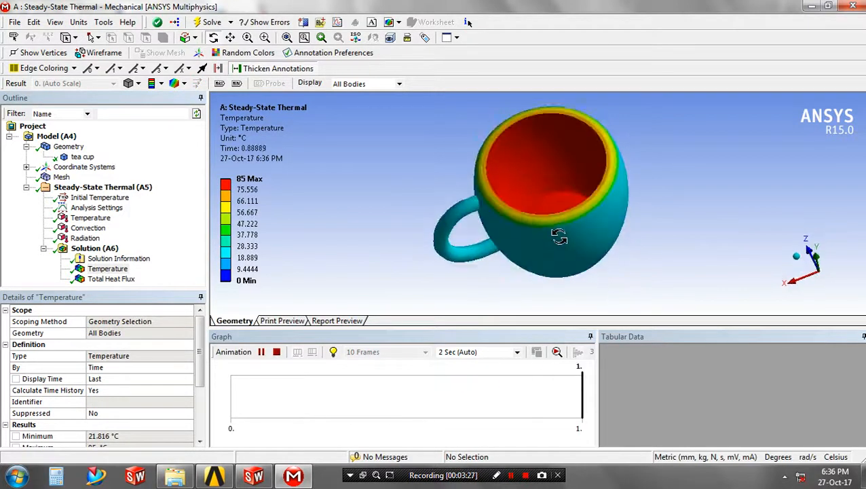